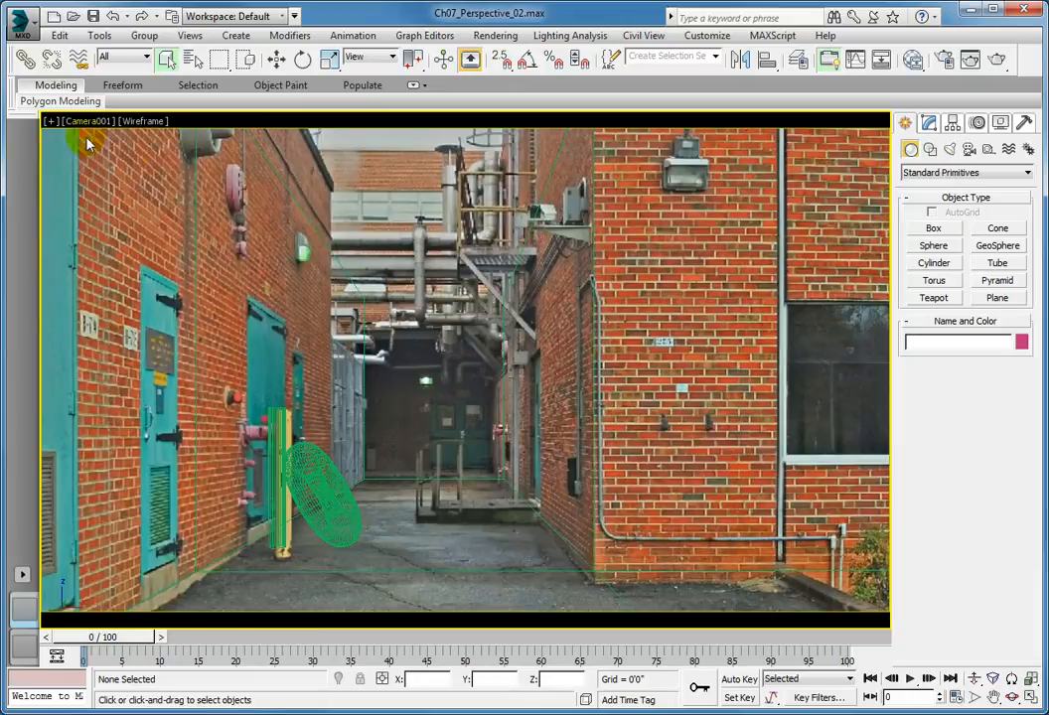
- Enable 2D Pan Zoom Mode from the Camera001 viewport's [+] label menu
{"action": "left_click", "coordinate": [51, 120]}
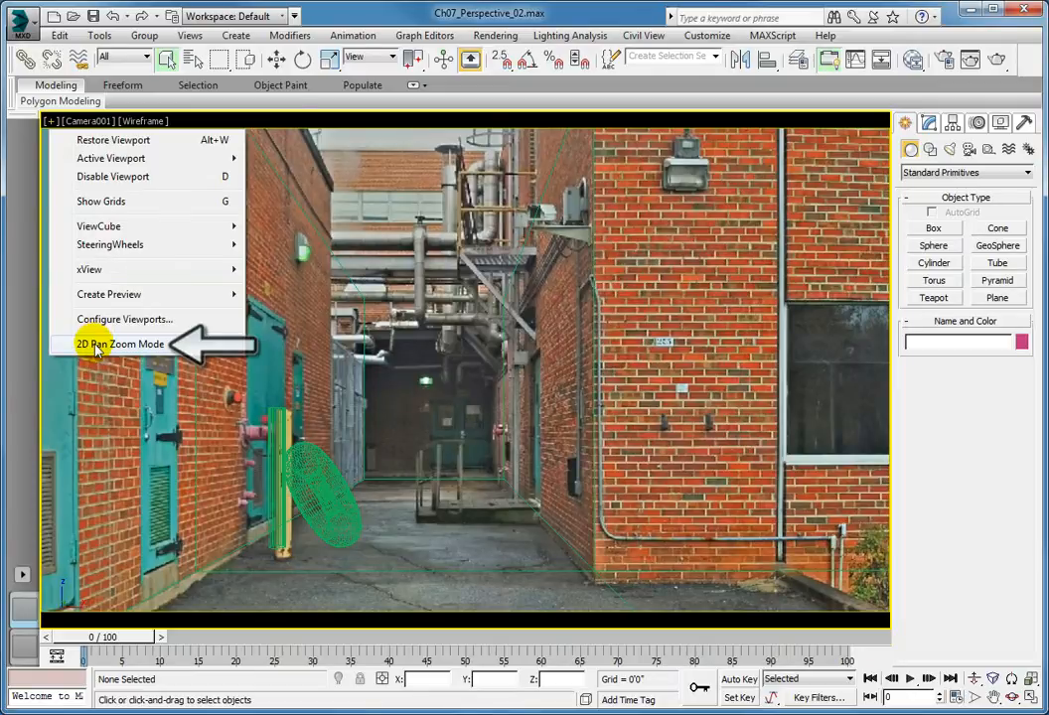
{"action": "left_click", "coordinate": [119, 344]}
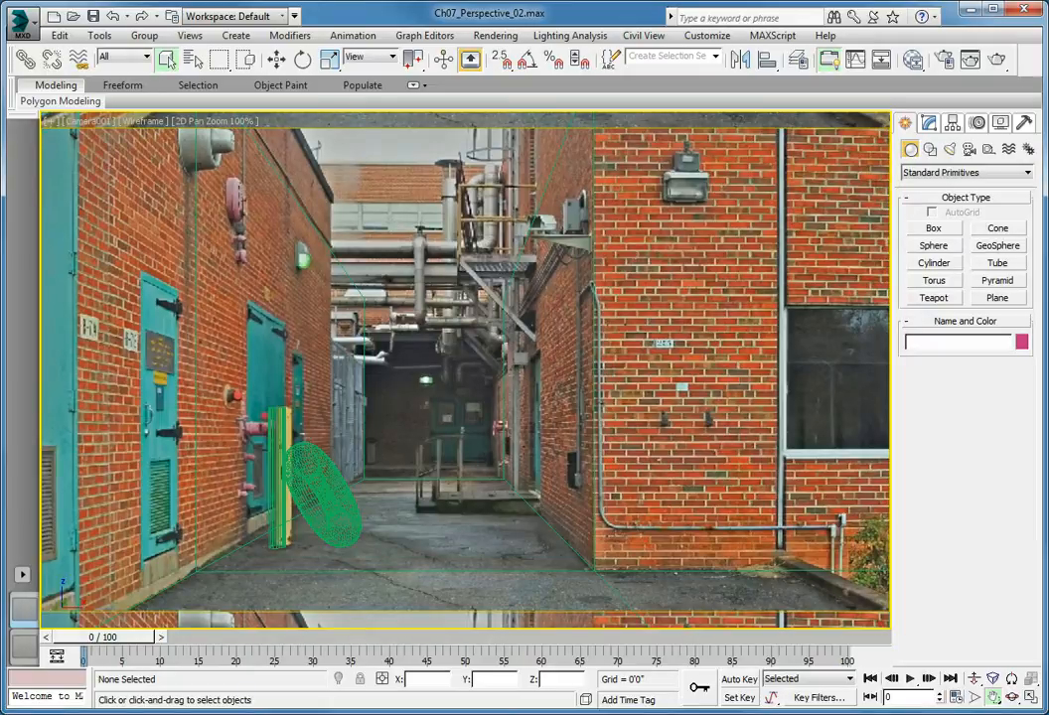
{"action": "mouse_move", "coordinate": [270, 485]}
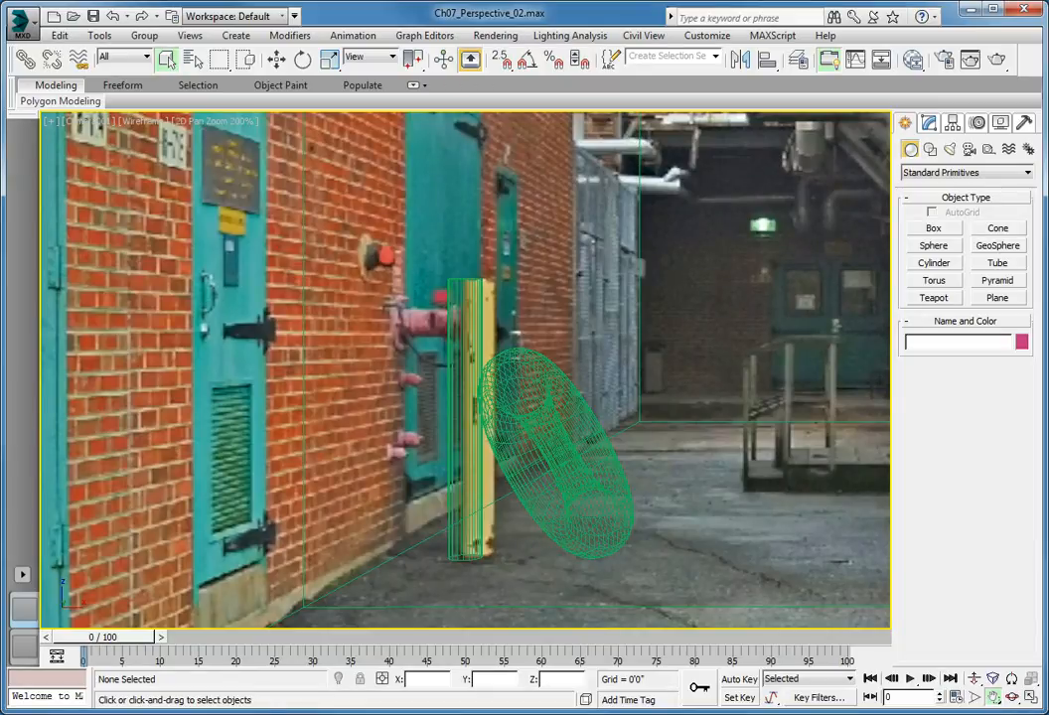
- Select the yellow post and torus together and move them slightly right
{"action": "key", "text": "ctrl"}
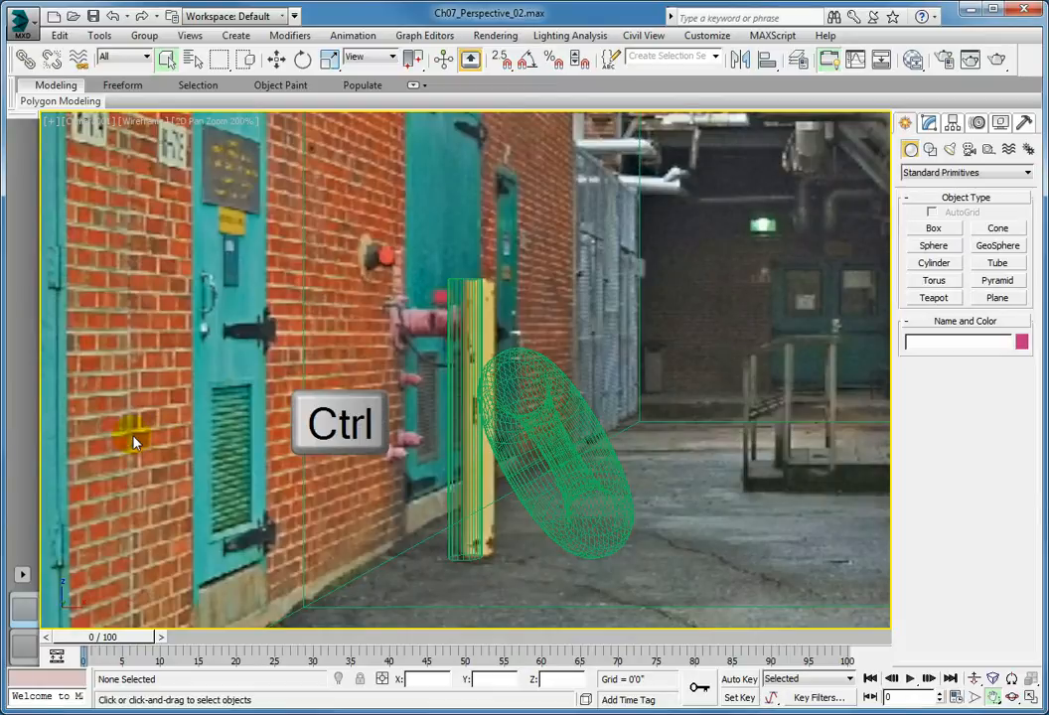
{"action": "left_click", "coordinate": [531, 413]}
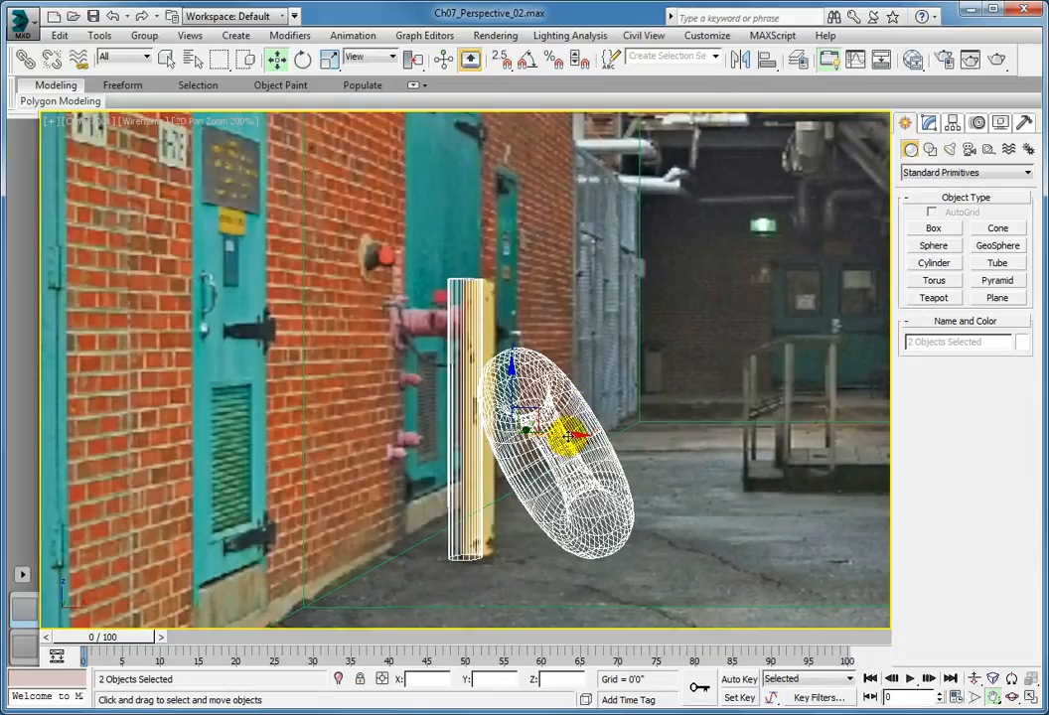
{"action": "left_click_drag", "start_coordinate": [556, 429], "coordinate": [576, 437]}
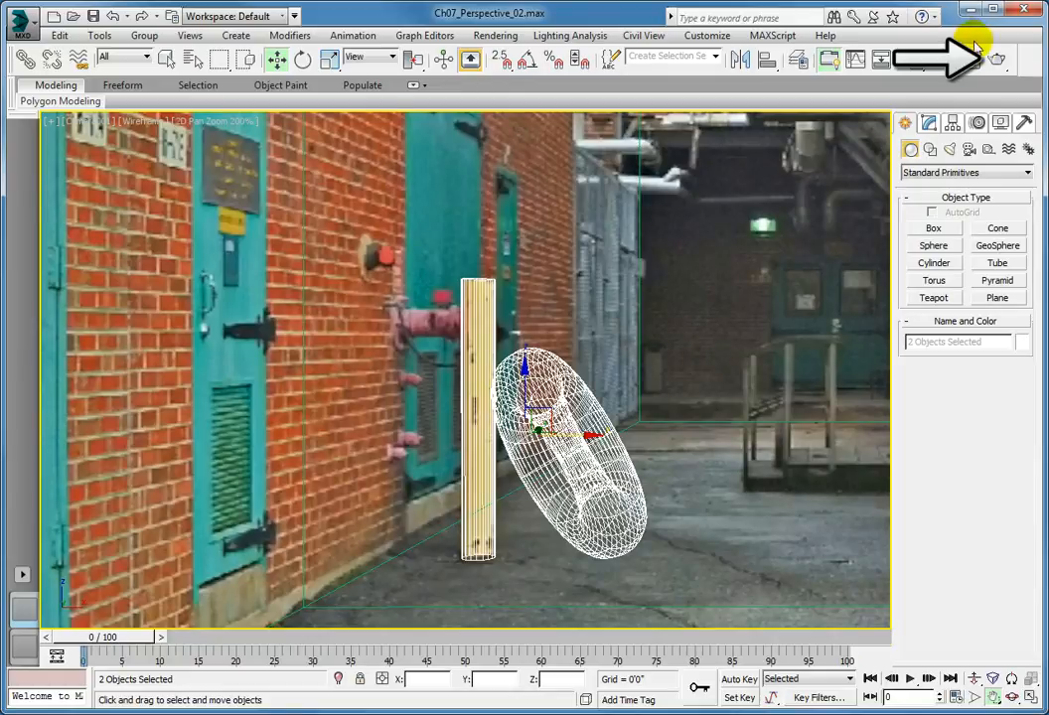
- Render the full camera frame to check the torus beside the post, then close the render
{"action": "left_click", "coordinate": [974, 58]}
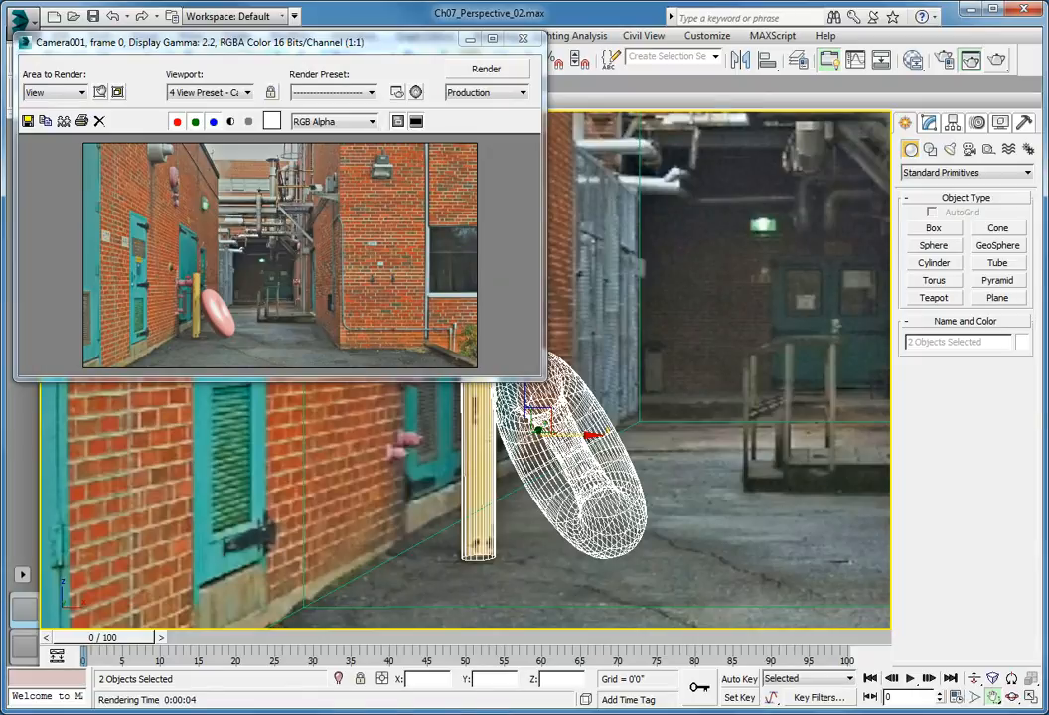
{"action": "left_click", "coordinate": [522, 40]}
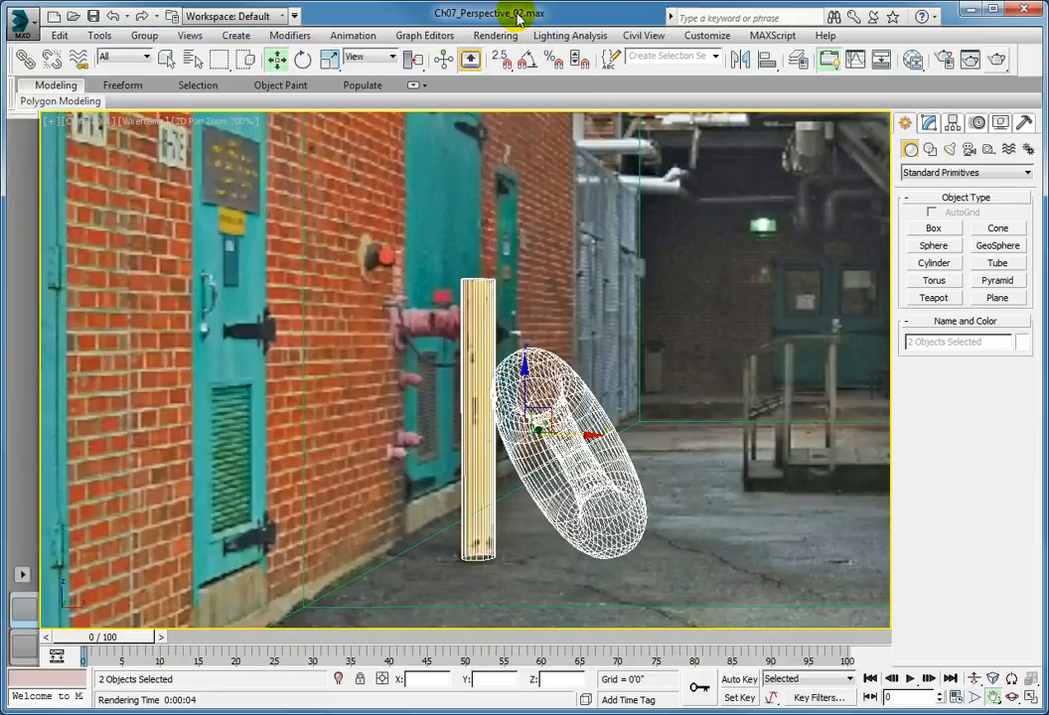
{"action": "mouse_move", "coordinate": [515, 15]}
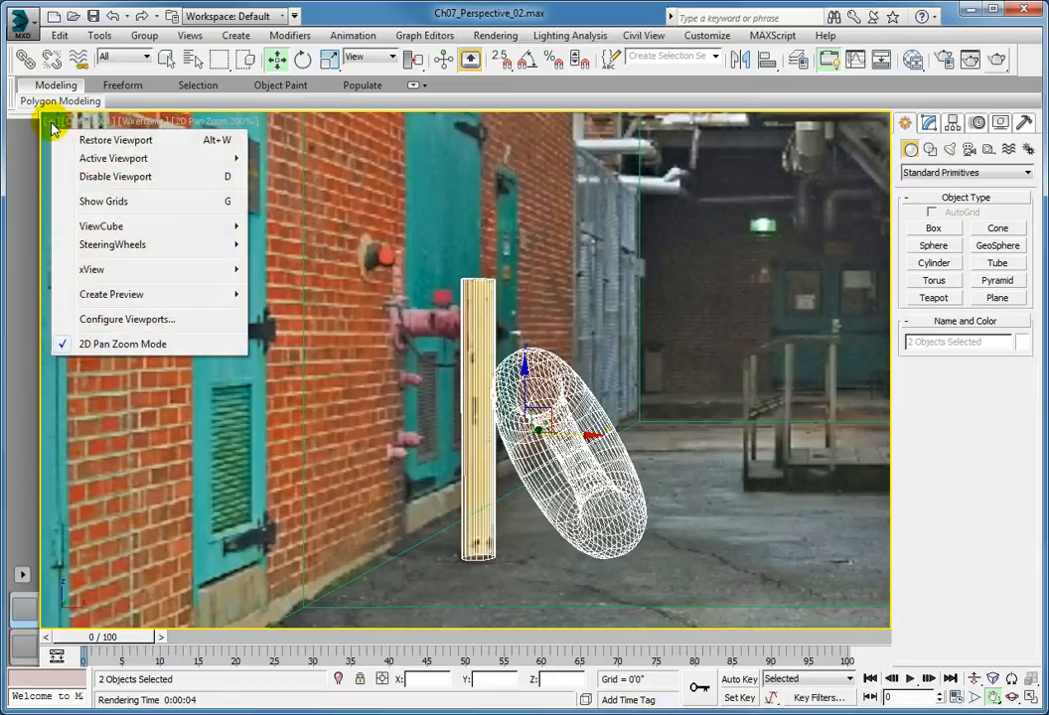
{"action": "mouse_move", "coordinate": [135, 343]}
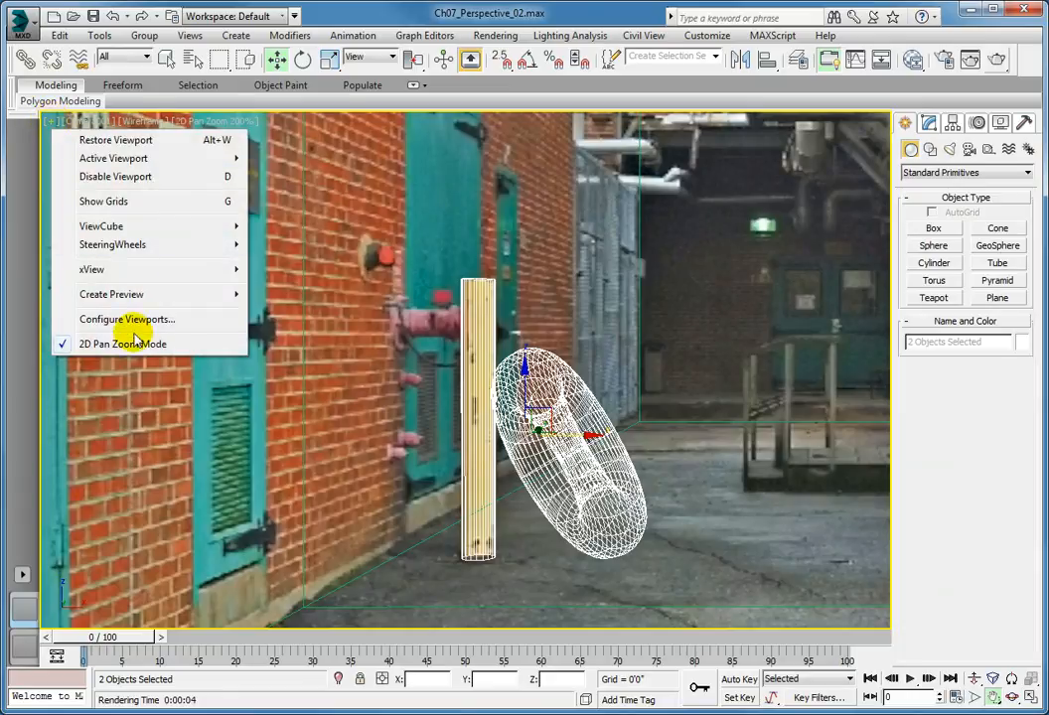
- Uncheck 2D Pan Zoom Mode to restore the full camera framing
{"action": "left_click", "coordinate": [122, 343]}
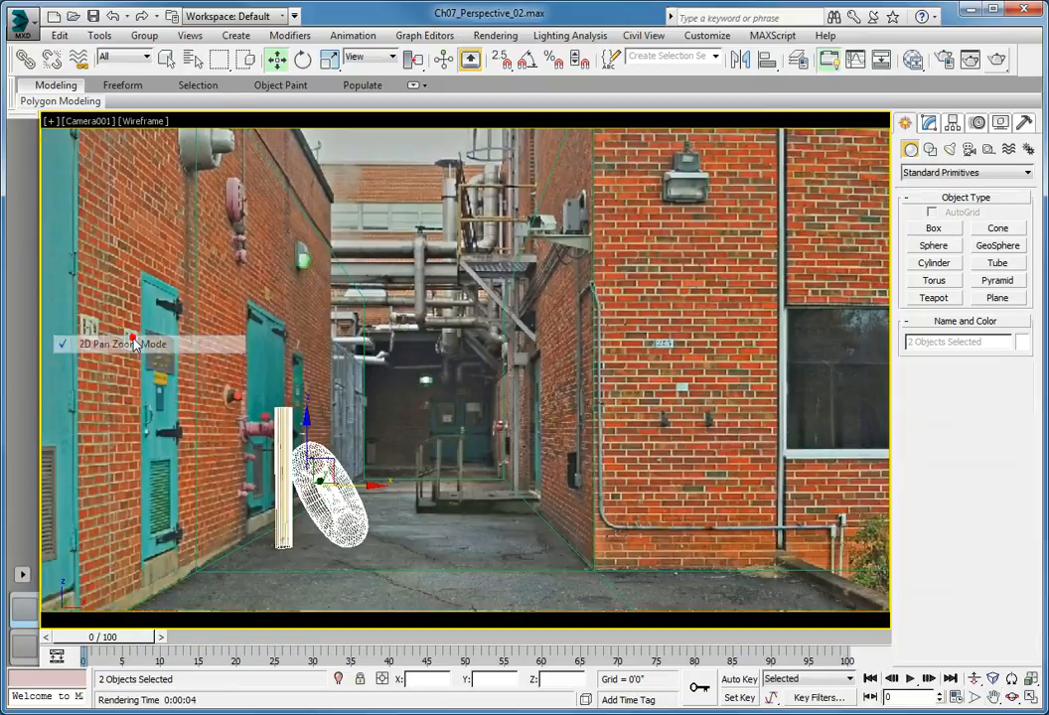